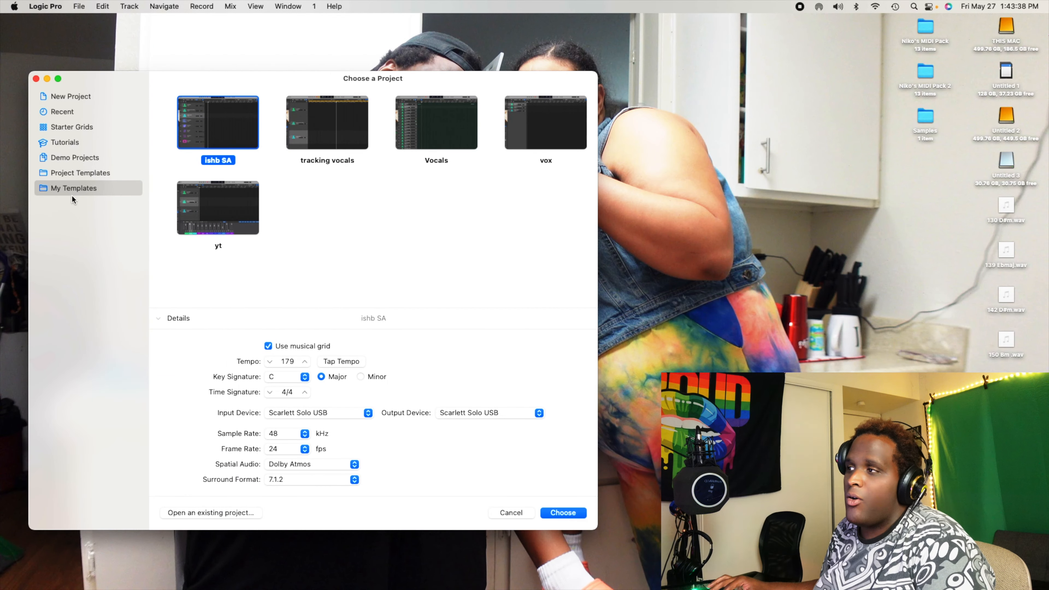
{"action": "mouse_move", "coordinate": [371, 310]}
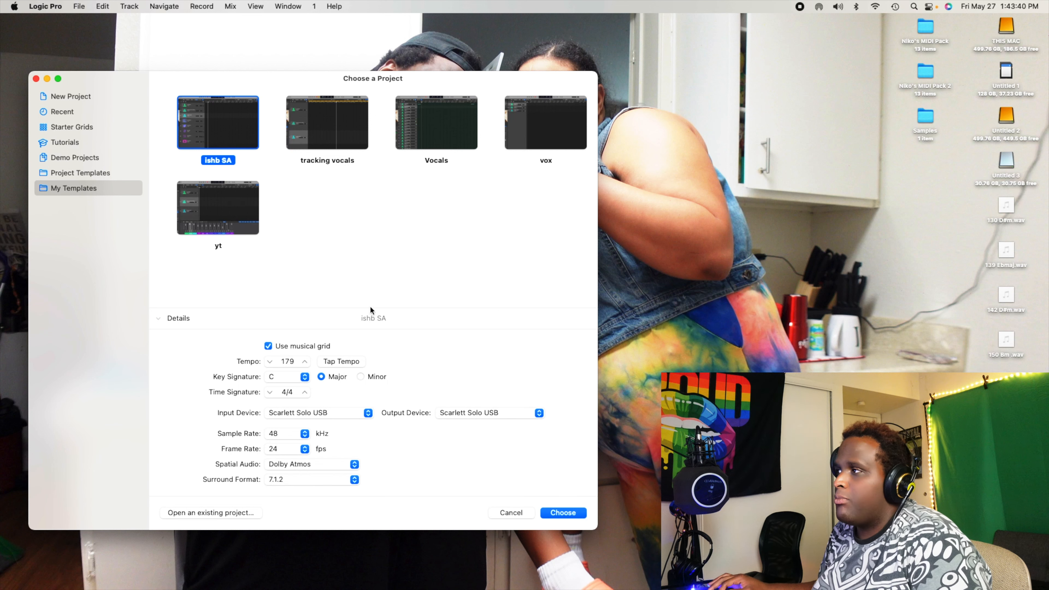
{"action": "mouse_move", "coordinate": [334, 233]}
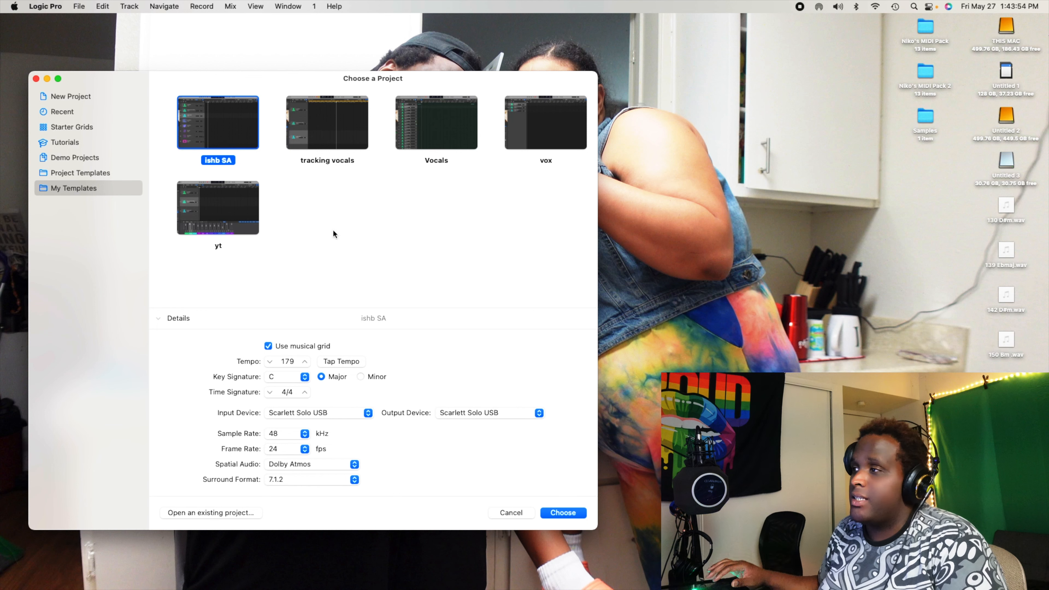
Choose the Lil Nas X - MONTERO demo from Project Templates > Demo Projects as a new project.
{"action": "left_click", "coordinate": [79, 172]}
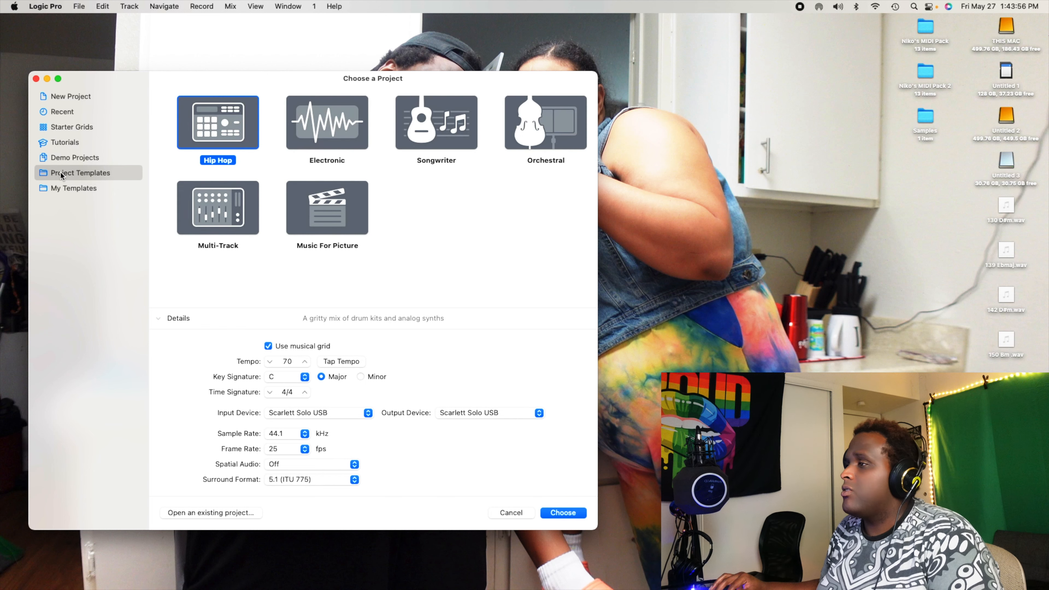
{"action": "left_click", "coordinate": [75, 158]}
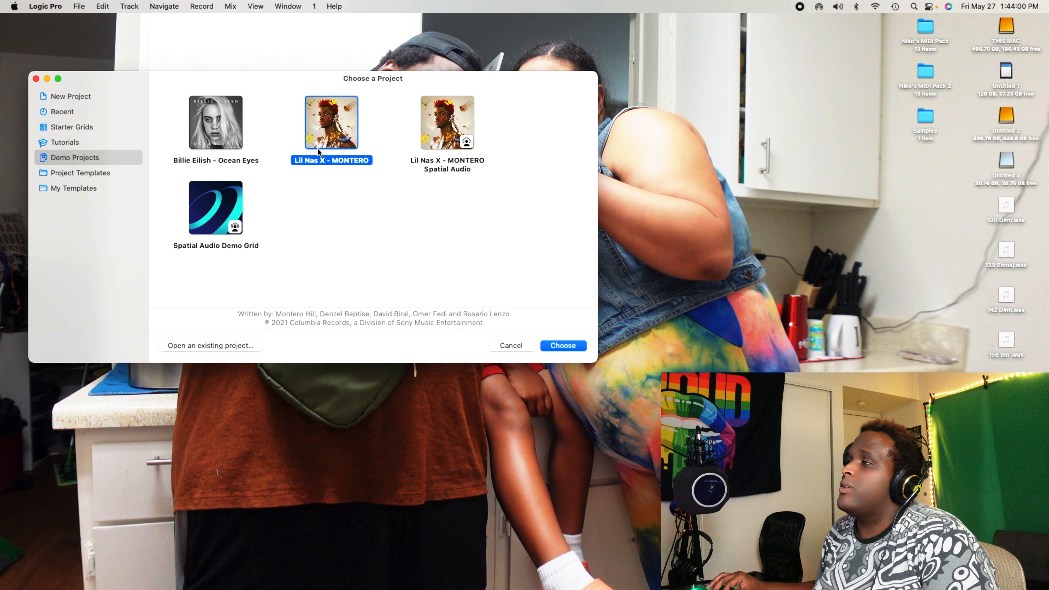
{"action": "mouse_move", "coordinate": [251, 108]}
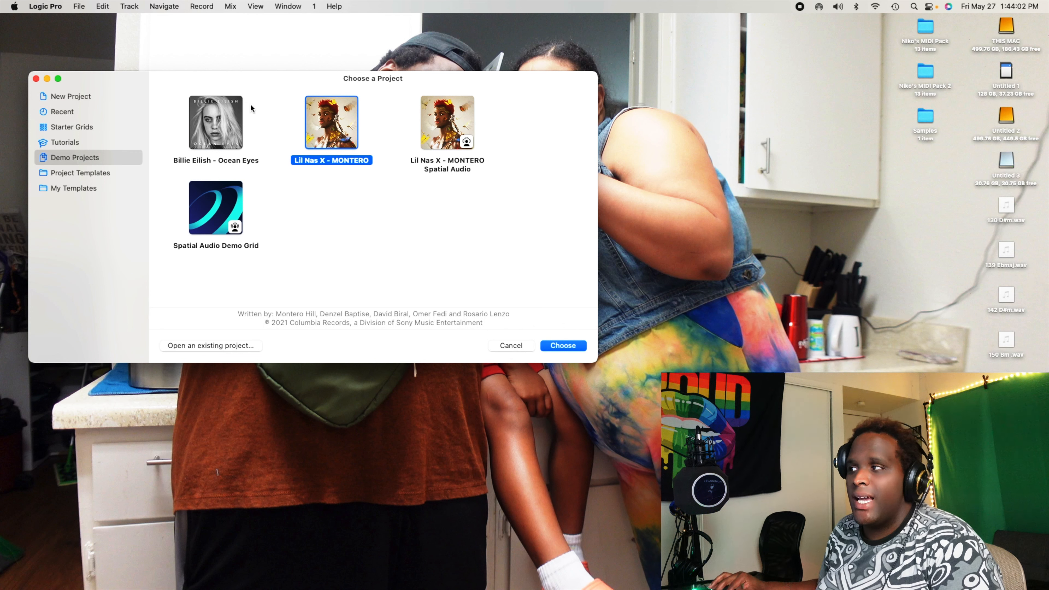
{"action": "mouse_move", "coordinate": [304, 174]}
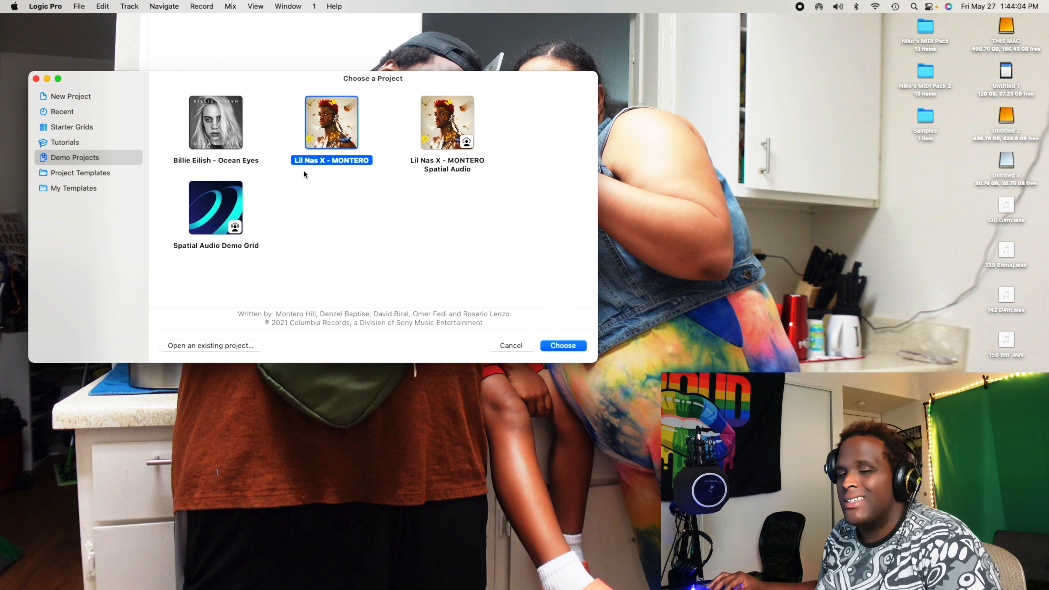
{"action": "mouse_move", "coordinate": [328, 109]}
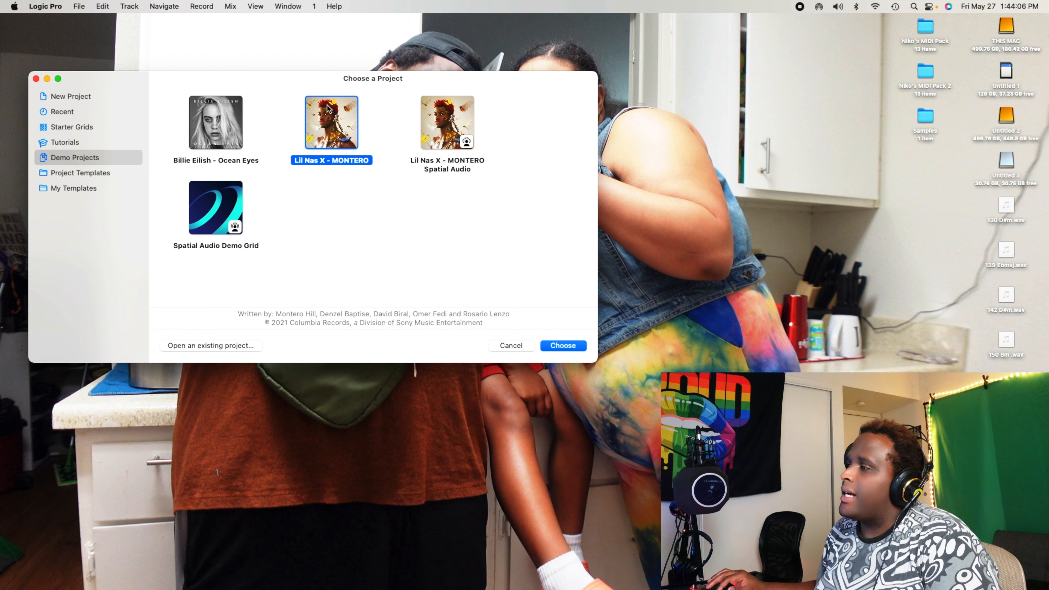
{"action": "left_click", "coordinate": [562, 345]}
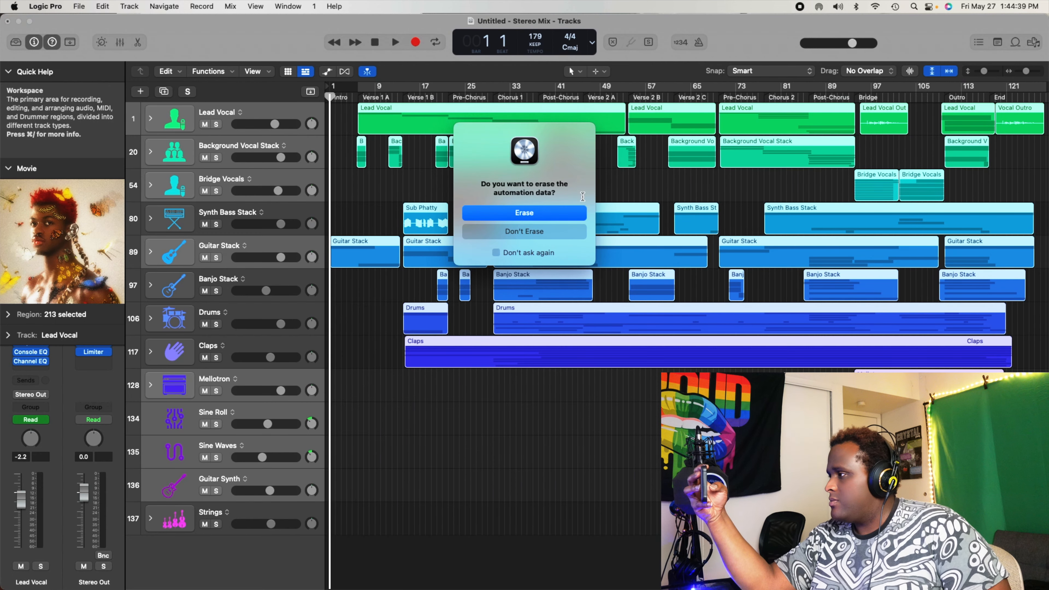
Answer the erase-automation prompt and delete every selected region, leaving all tracks empty.
{"action": "left_click", "coordinate": [524, 213]}
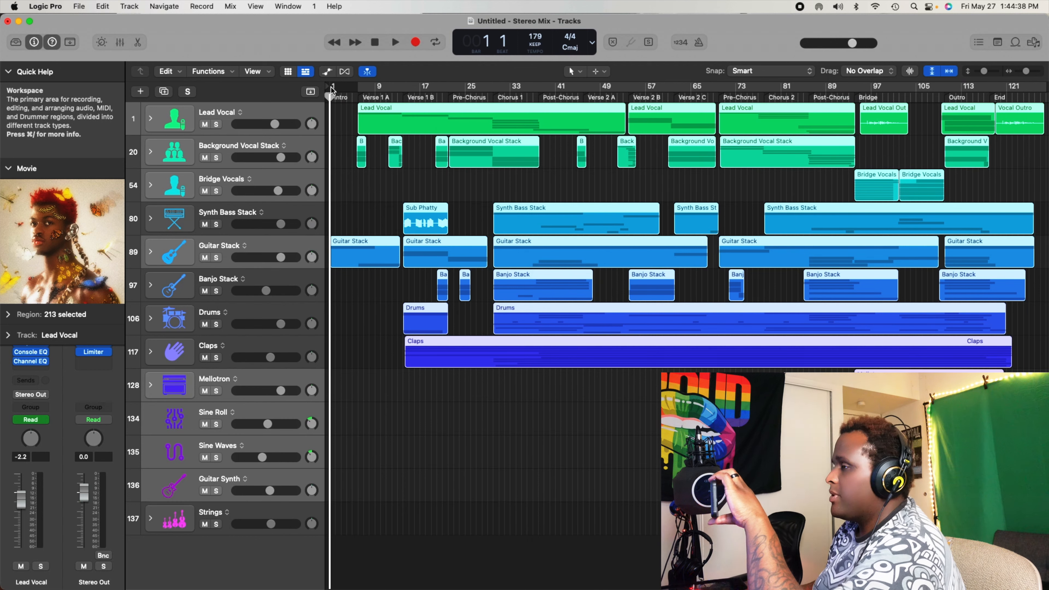
{"action": "key", "text": "Delete"}
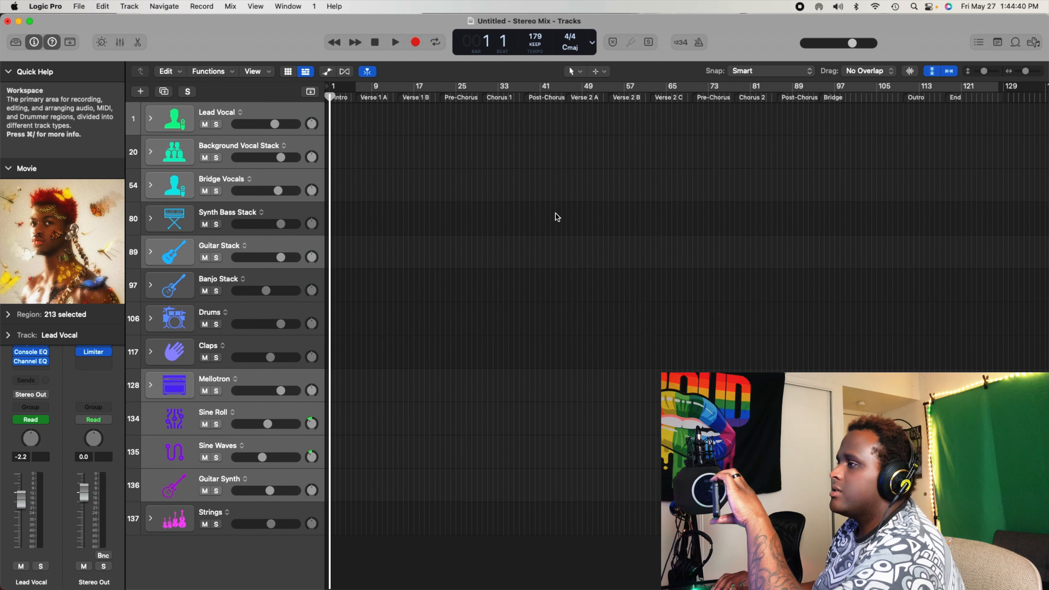
Remove the non-vocal tracks, keeping Lead Vocal, Background Vocal Stack and Bridge Vocals.
{"action": "left_click", "coordinate": [228, 212]}
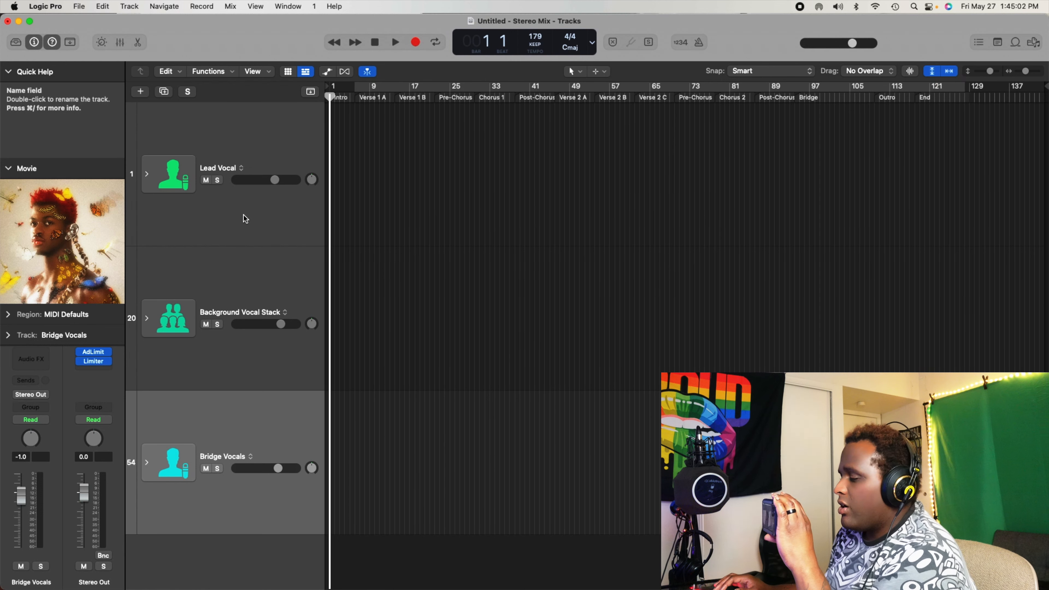
{"action": "mouse_move", "coordinate": [196, 186]}
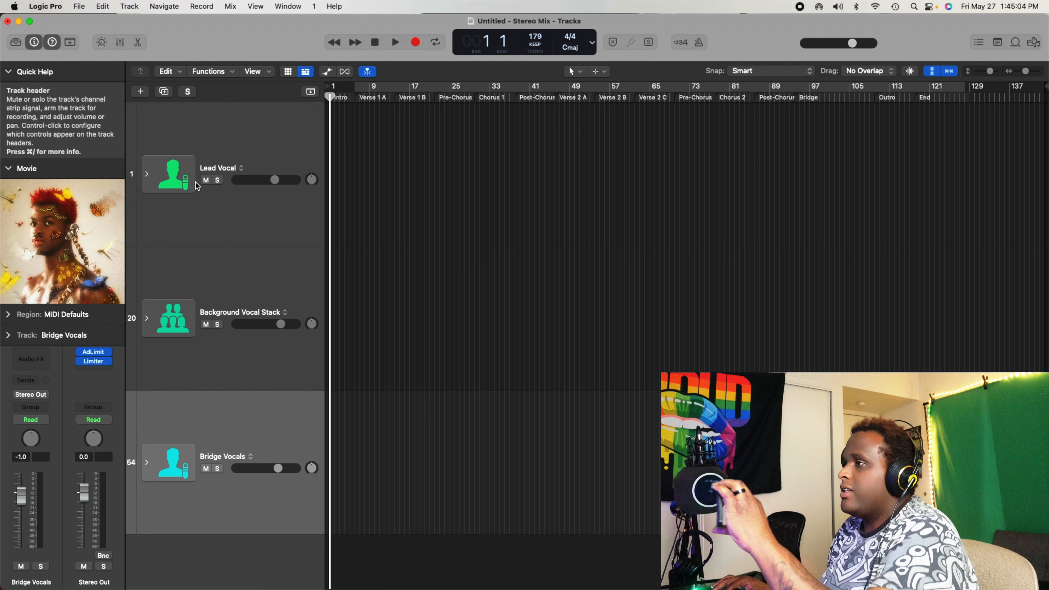
{"action": "mouse_move", "coordinate": [129, 185]}
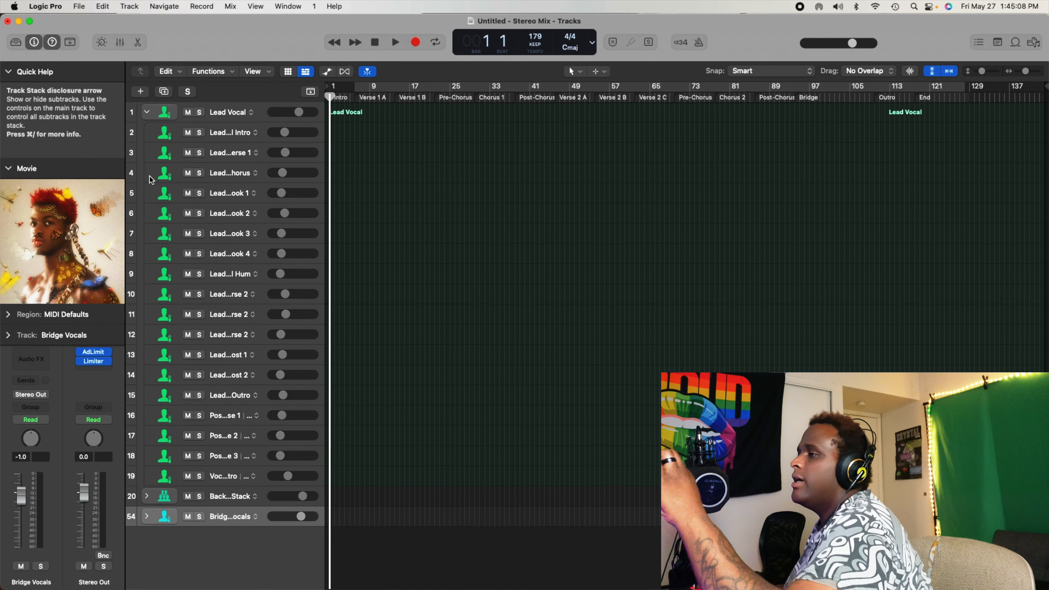
{"action": "mouse_move", "coordinate": [238, 459]}
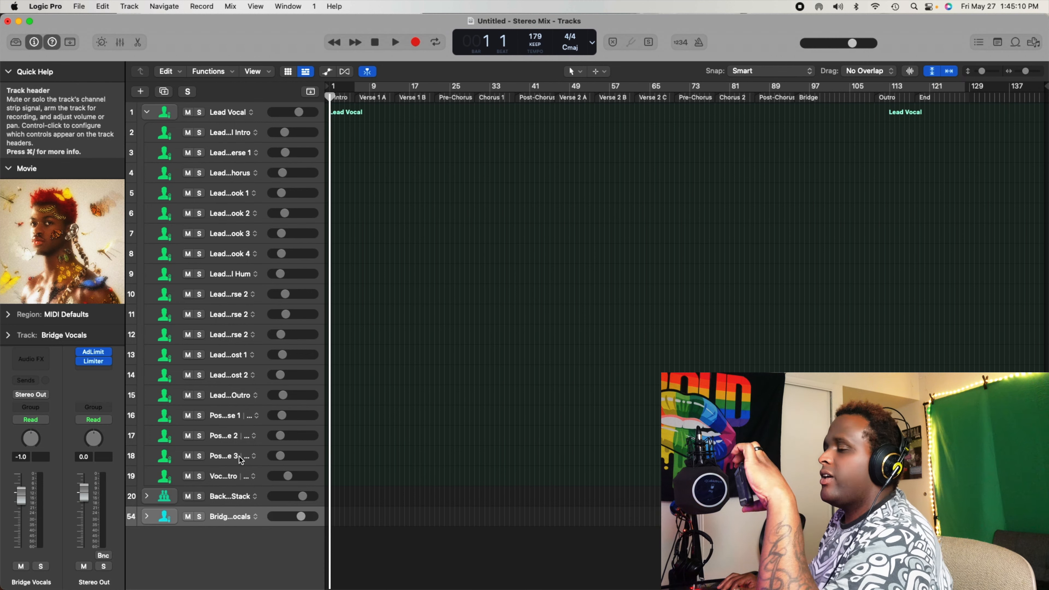
{"action": "mouse_move", "coordinate": [147, 496]}
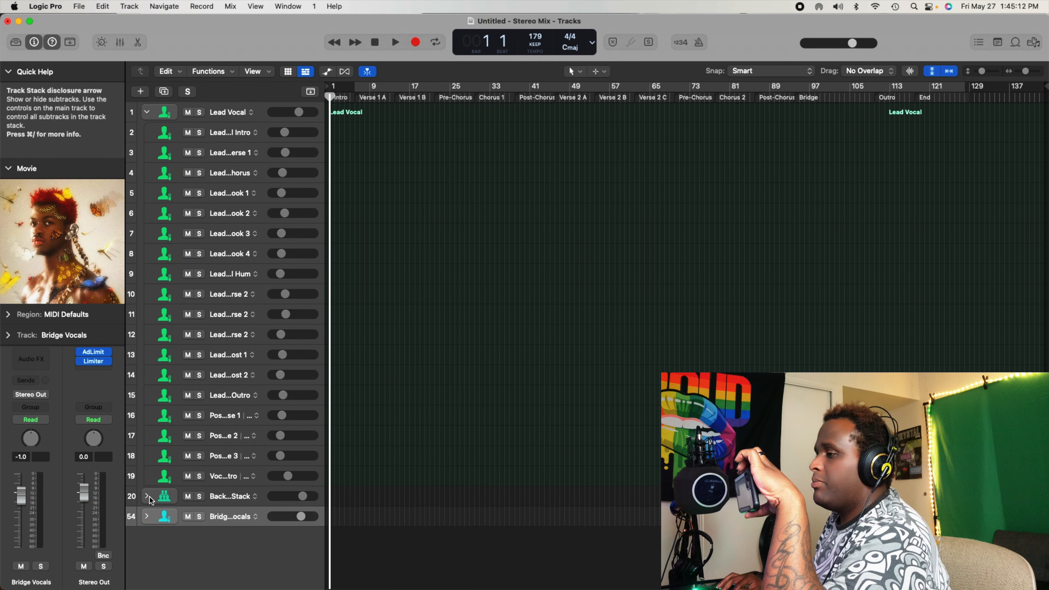
Expand the Background Vocal Stack and Bridge Vocals and scroll down to track 79.
{"action": "left_click", "coordinate": [146, 111]}
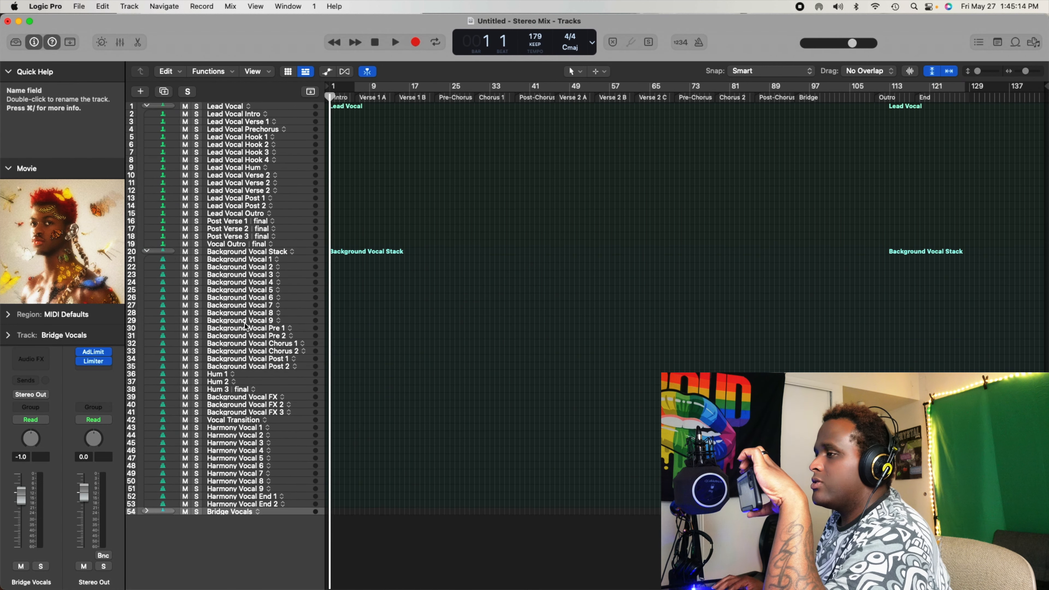
{"action": "mouse_move", "coordinate": [209, 394]}
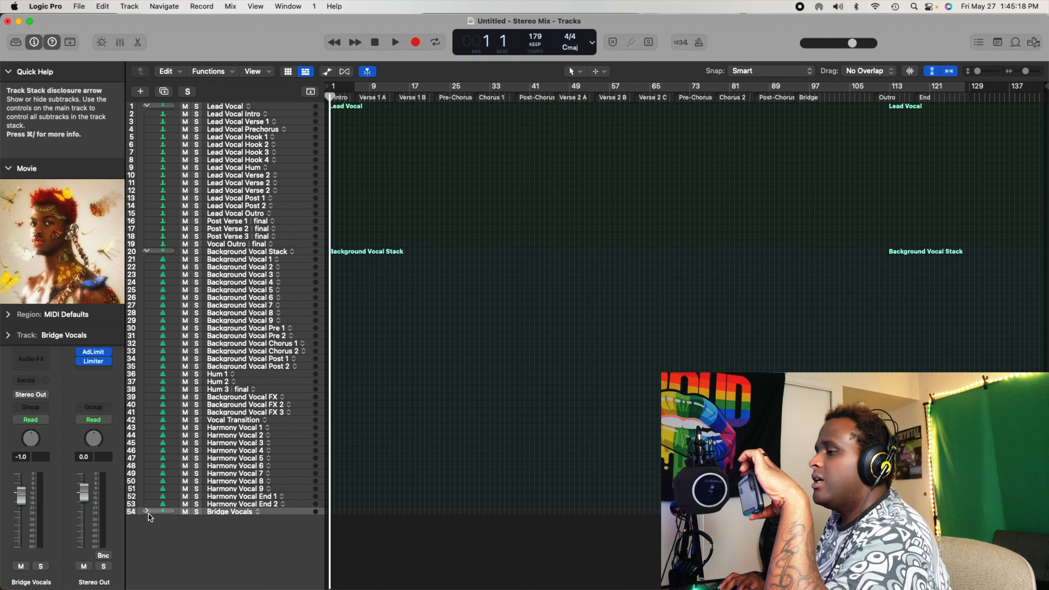
{"action": "left_click", "coordinate": [147, 511]}
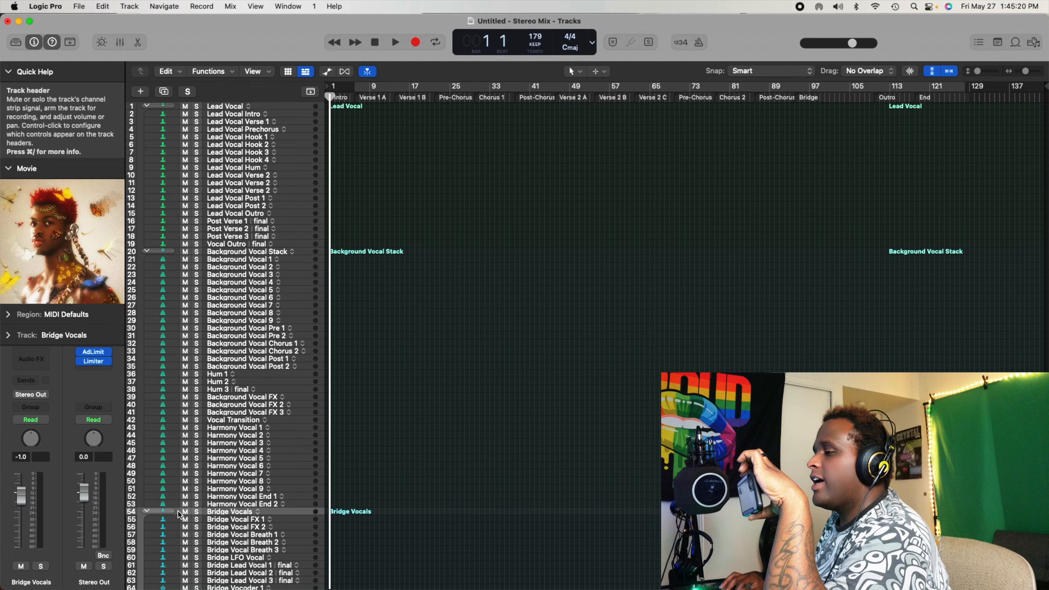
{"action": "scroll", "scroll_direction": "down", "scroll_amount": 3}
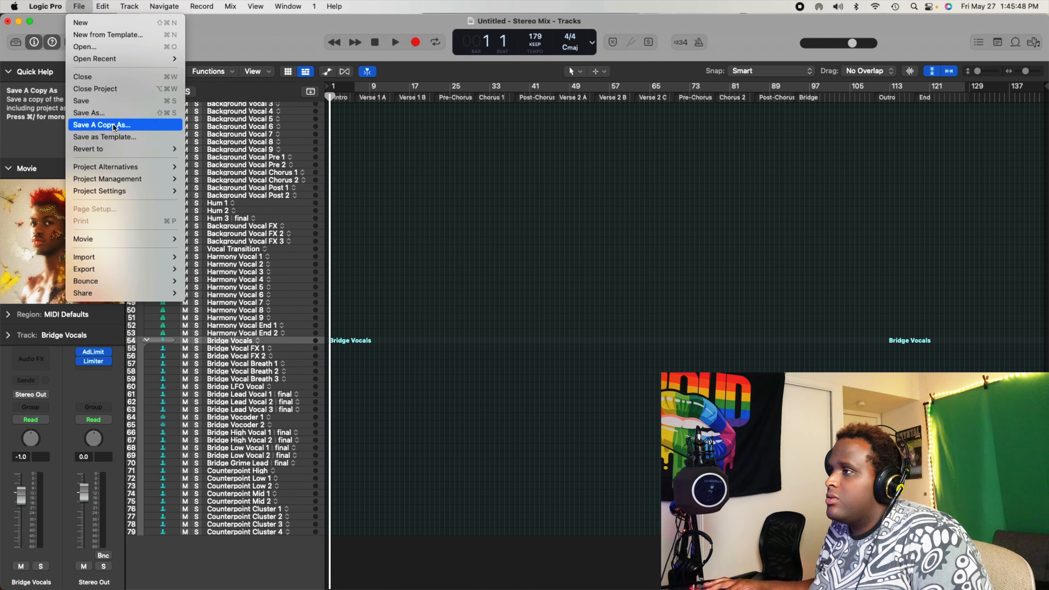
{"action": "mouse_move", "coordinate": [103, 137]}
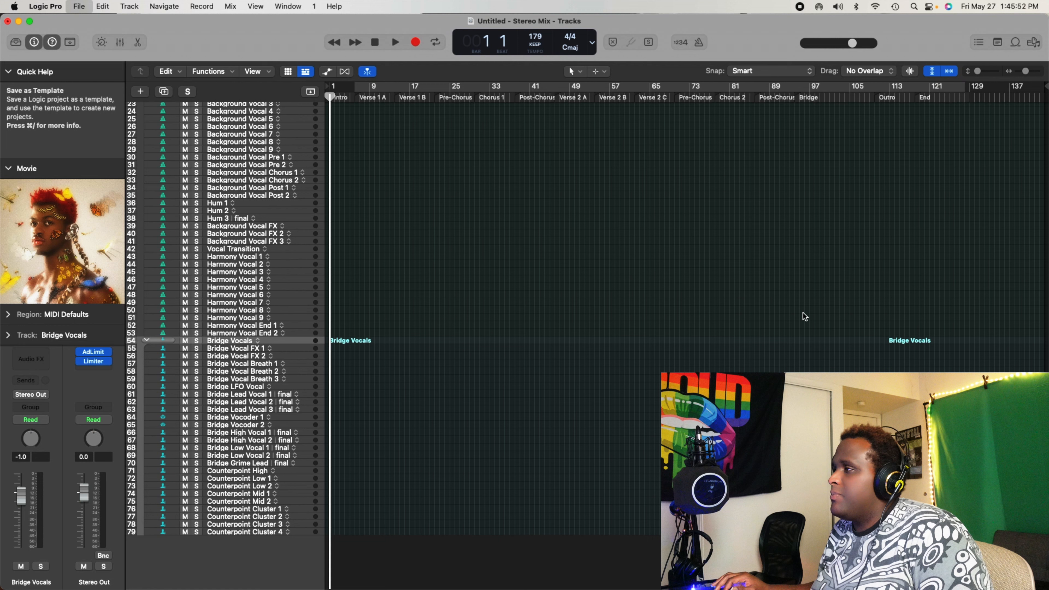
Start Save as Template, dismiss its dialog and close the Untitled project window.
{"action": "left_click", "coordinate": [78, 6]}
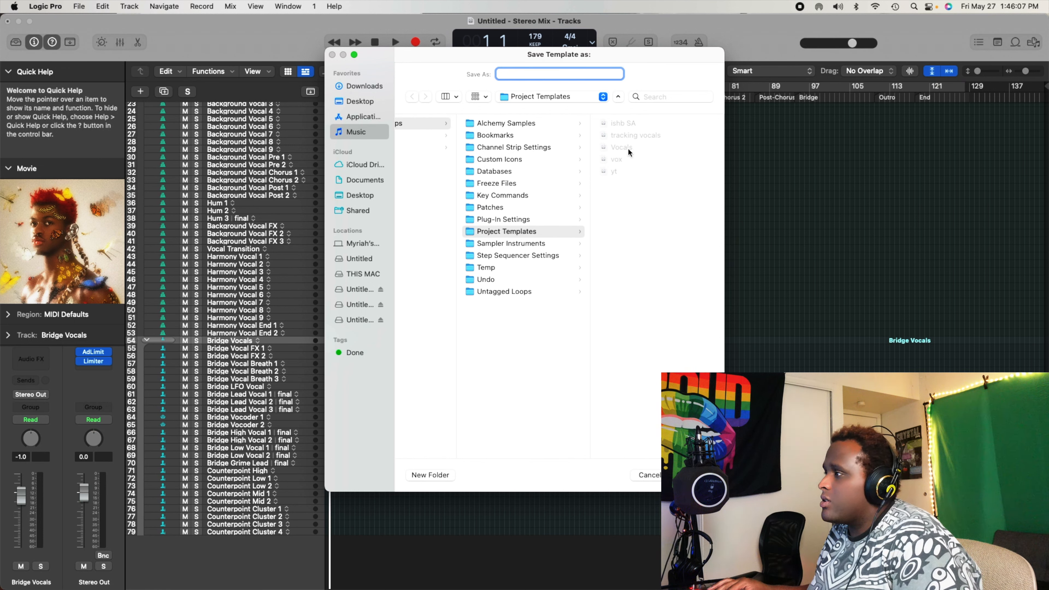
{"action": "left_click", "coordinate": [646, 474]}
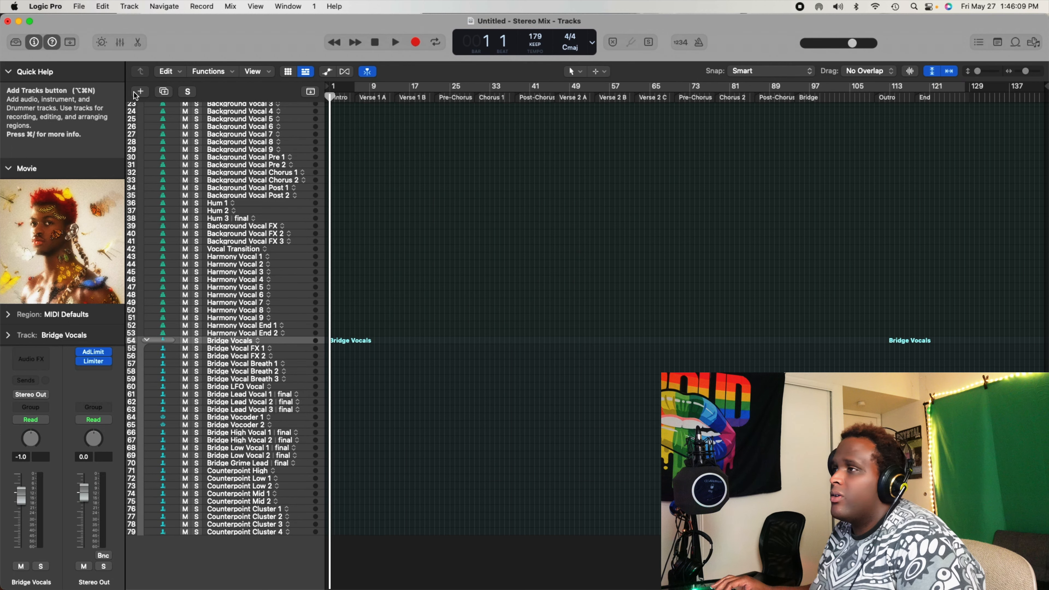
{"action": "left_click", "coordinate": [9, 21]}
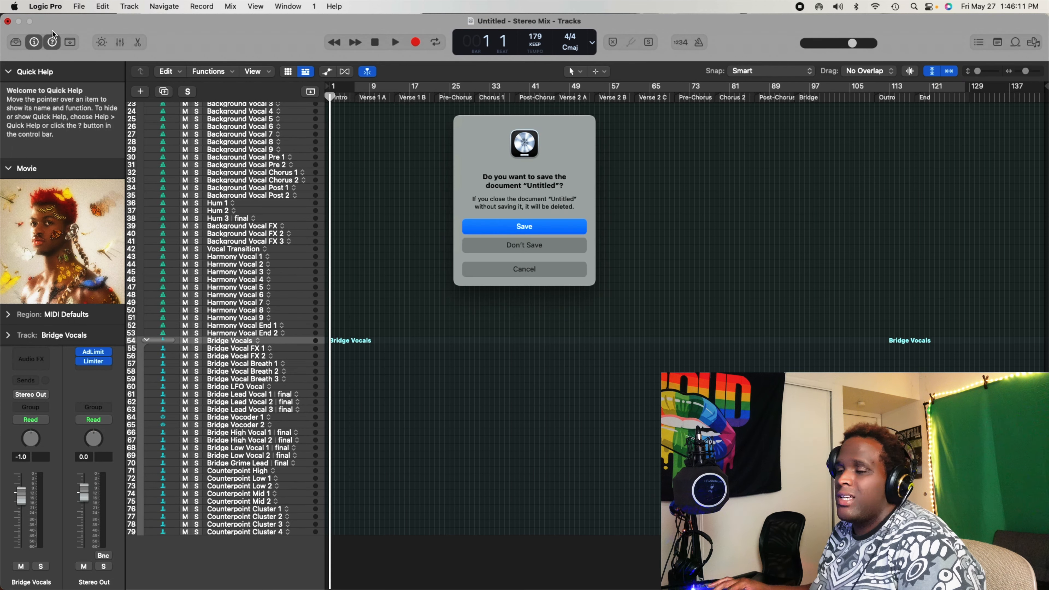
Discard the project without saving, quit Logic Pro from the Dock and relaunch it.
{"action": "left_click", "coordinate": [524, 245]}
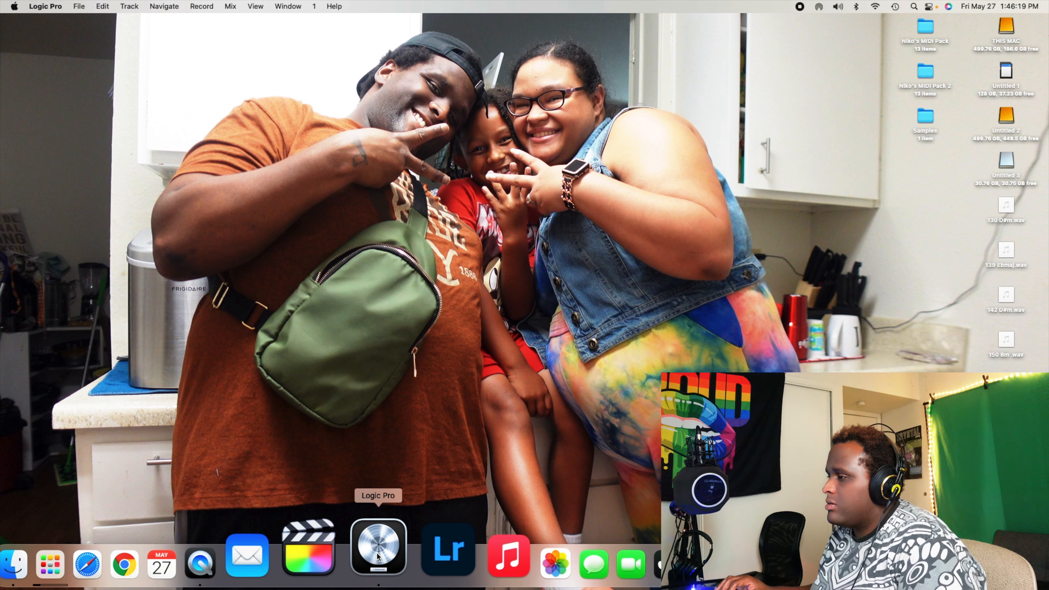
{"action": "right_click", "coordinate": [377, 546]}
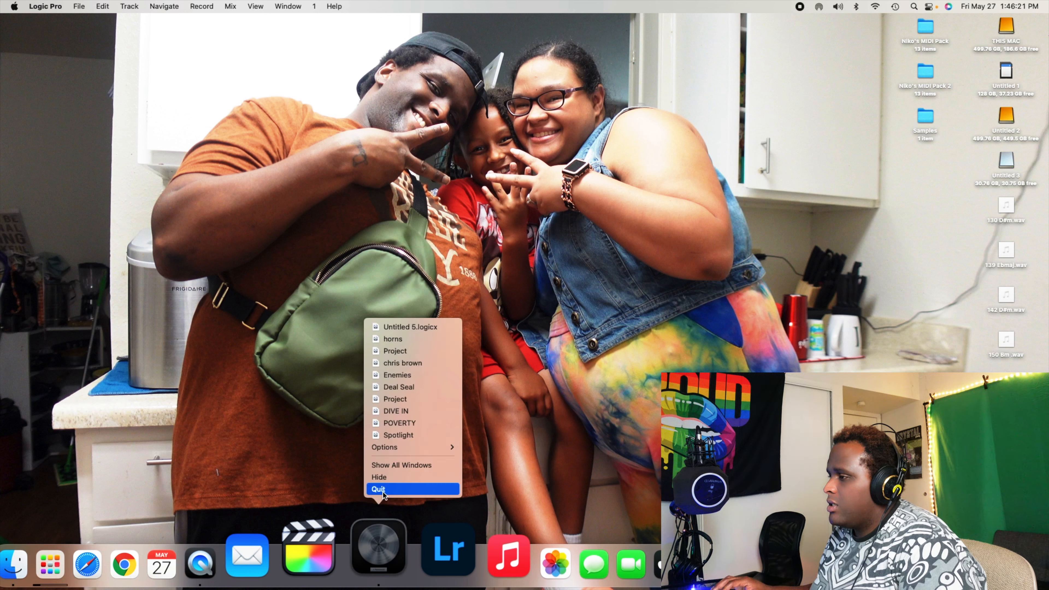
{"action": "left_click", "coordinate": [380, 489]}
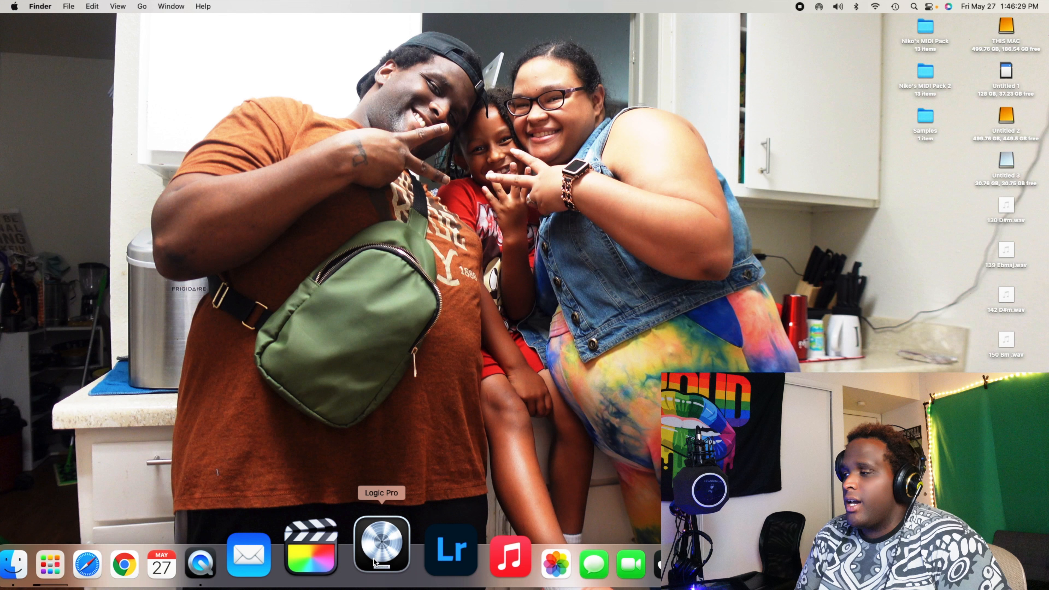
{"action": "left_click", "coordinate": [380, 549]}
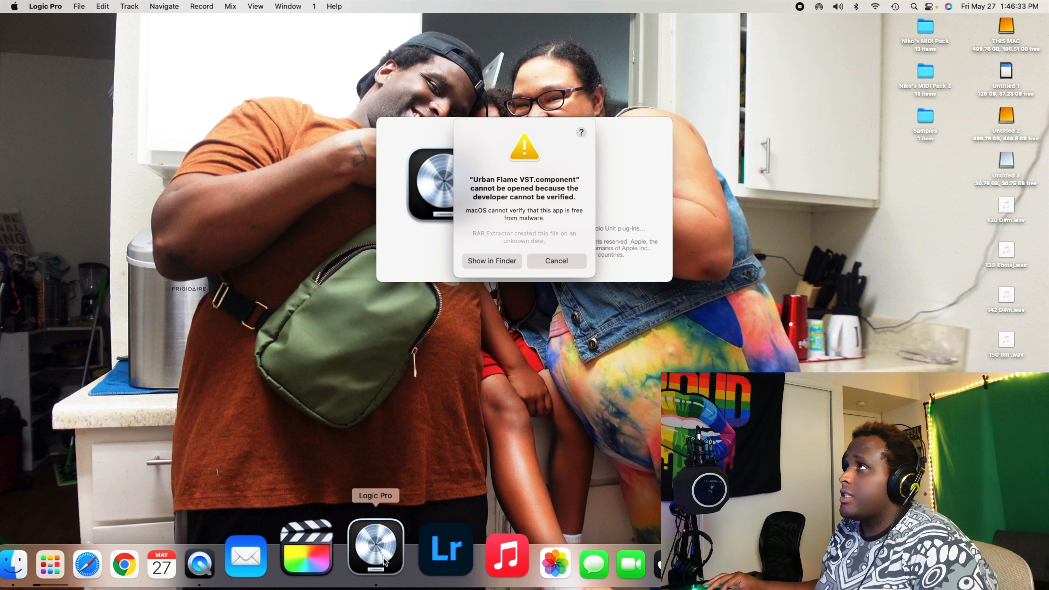
Cancel the unverified plug-in warning to reach the Choose a Project dialog.
{"action": "left_click", "coordinate": [556, 261]}
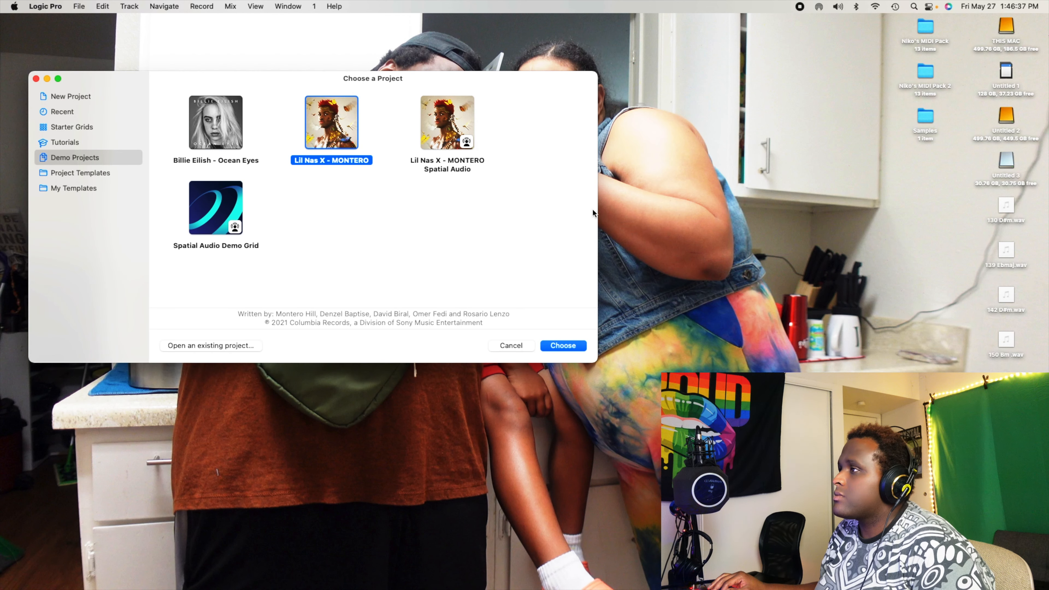
{"action": "mouse_move", "coordinate": [177, 189]}
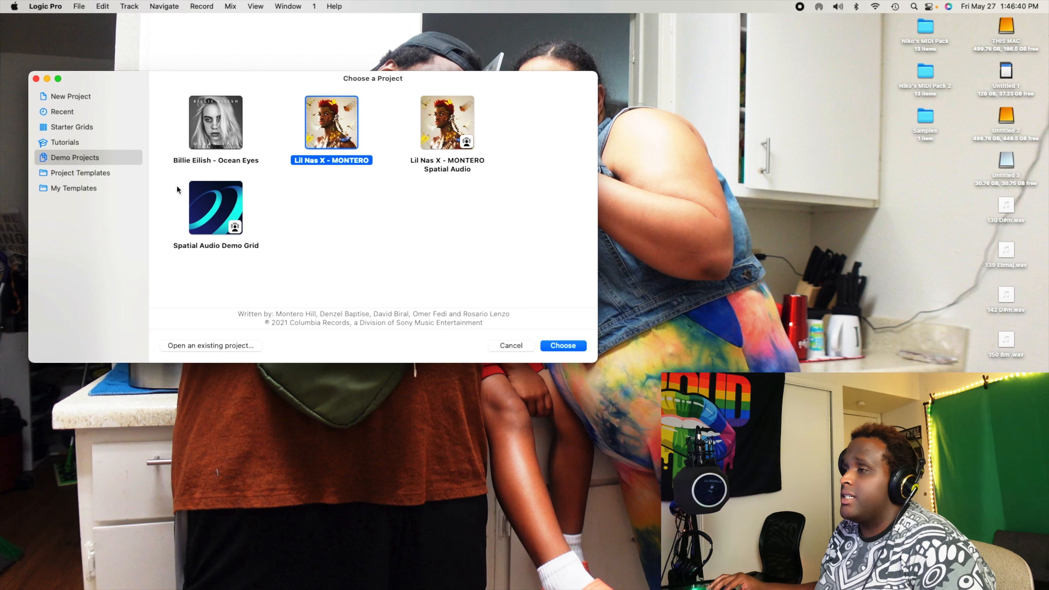
Show My Templates in the project chooser and pick a personal template thumbnail.
{"action": "left_click", "coordinate": [73, 188]}
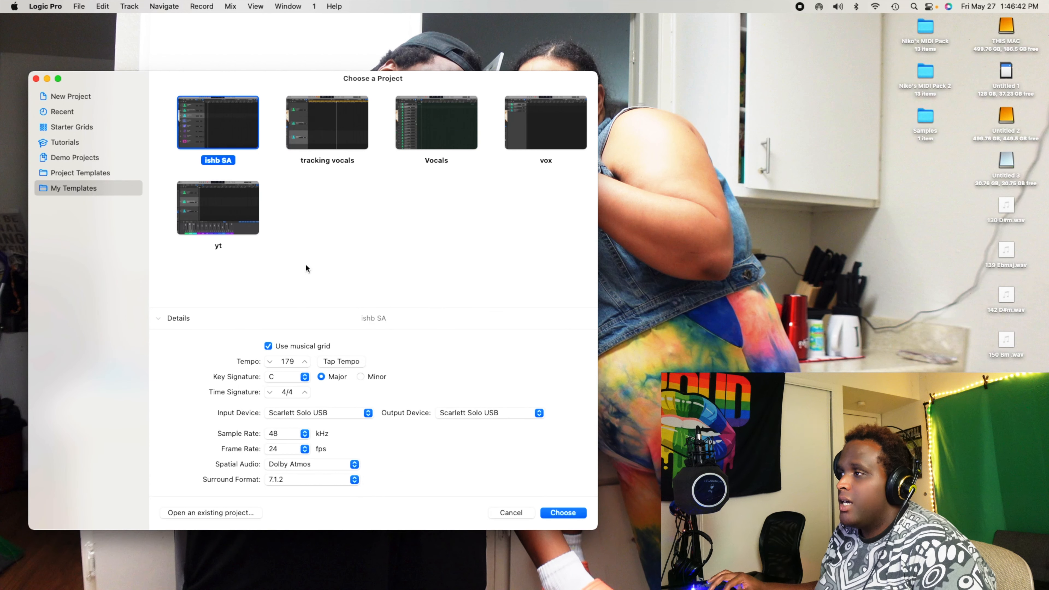
{"action": "mouse_move", "coordinate": [224, 226]}
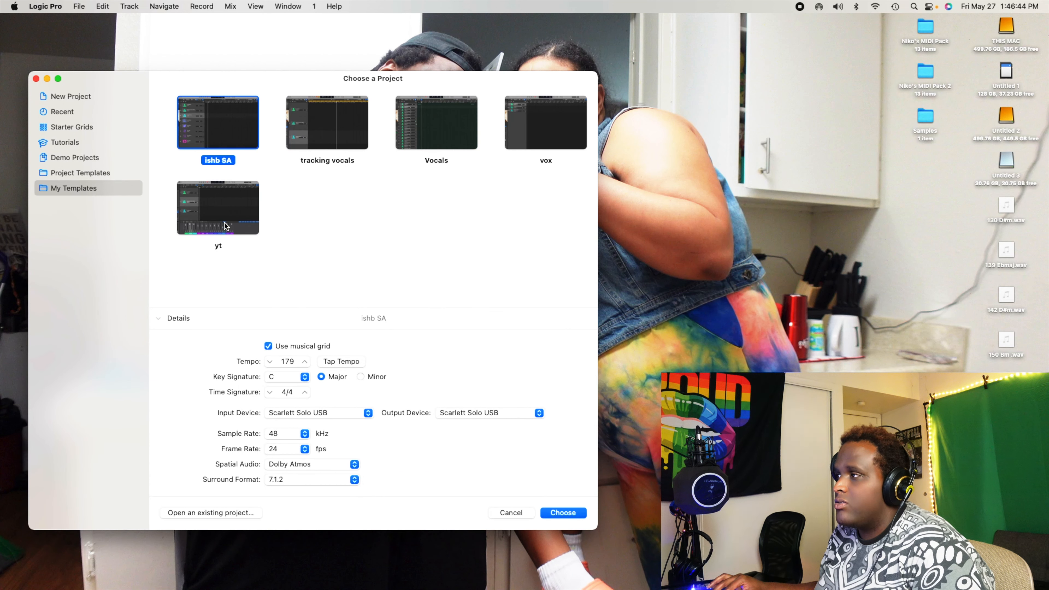
{"action": "mouse_move", "coordinate": [185, 229]}
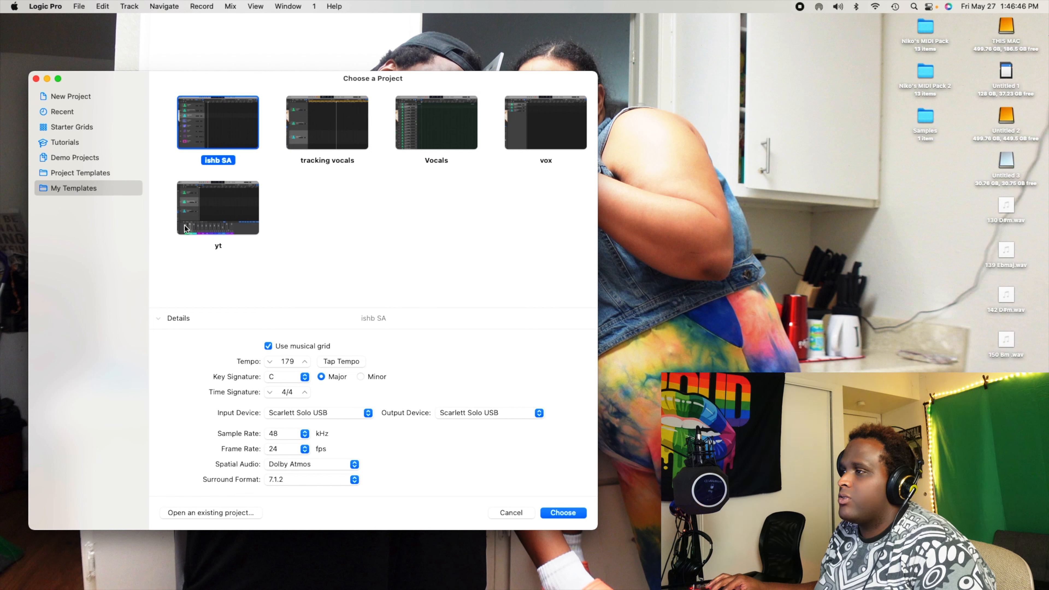
{"action": "left_click", "coordinate": [217, 207]}
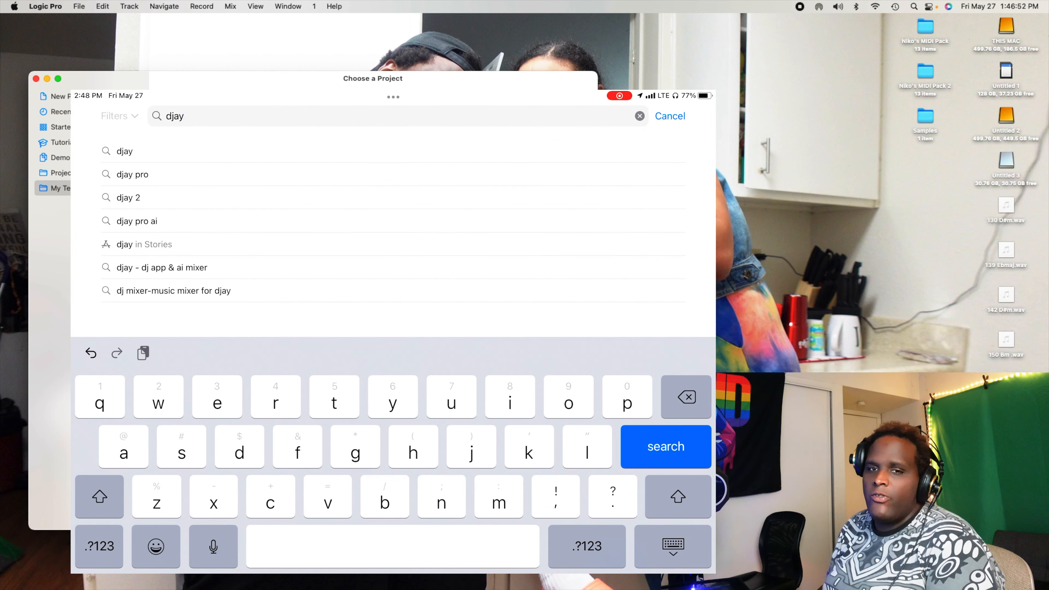
{"action": "left_click", "coordinate": [665, 446]}
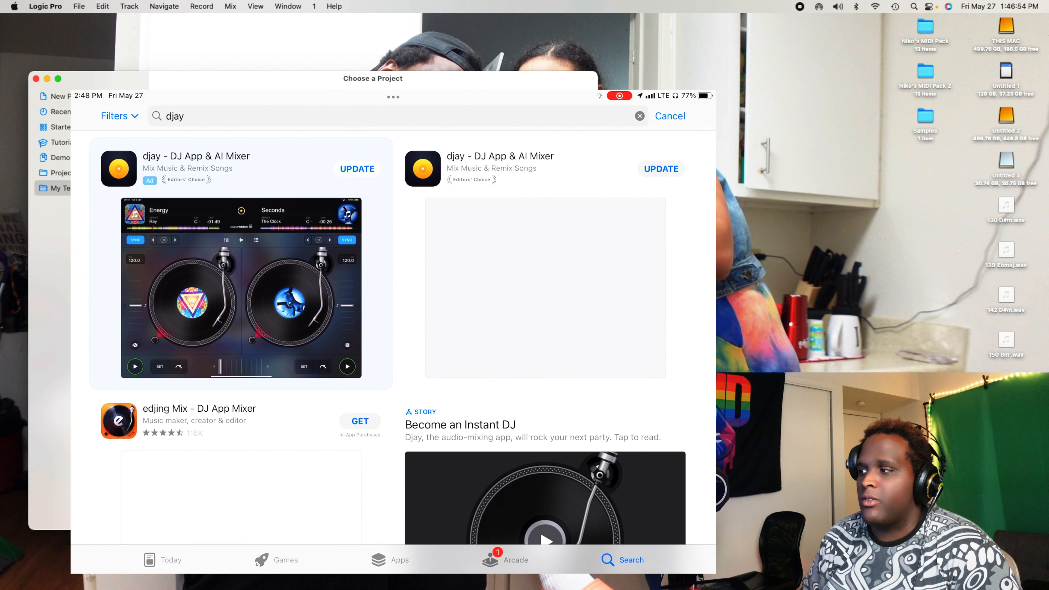